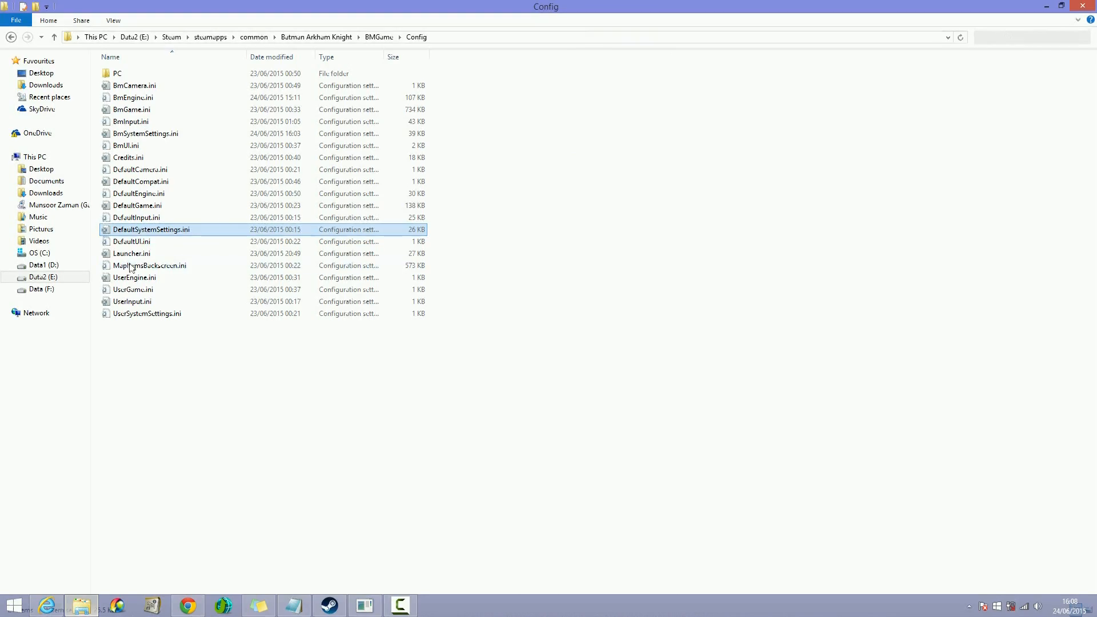
Step: Navigate from Data2 (E:) through steamapps\common\Batman Arkham Knight\BMGame into the Config folder
left_click(134, 37)
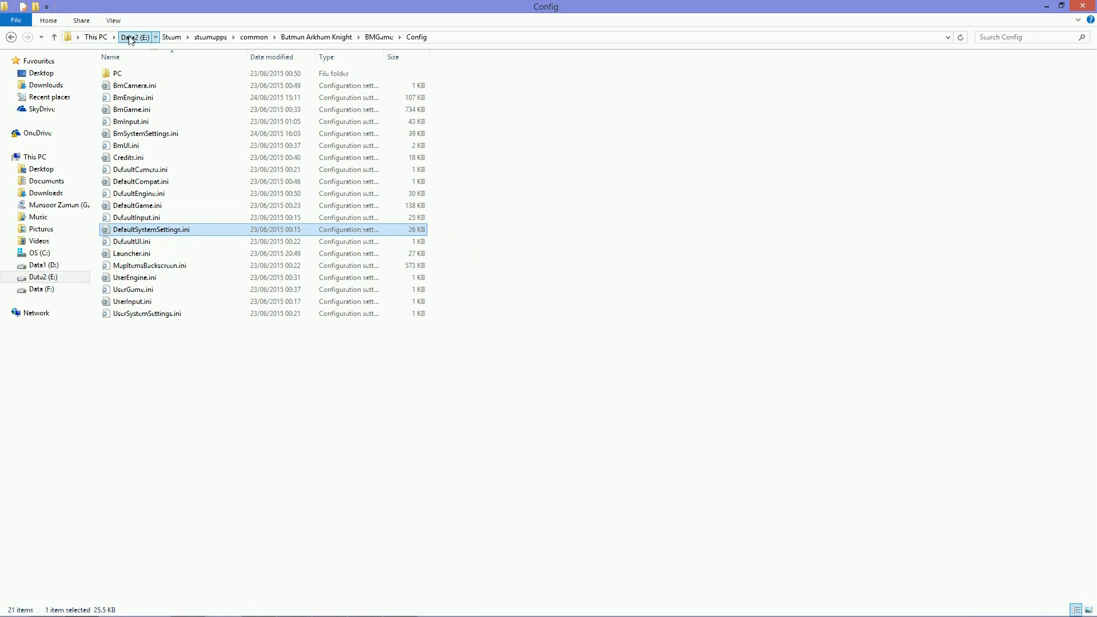
left_click(136, 37)
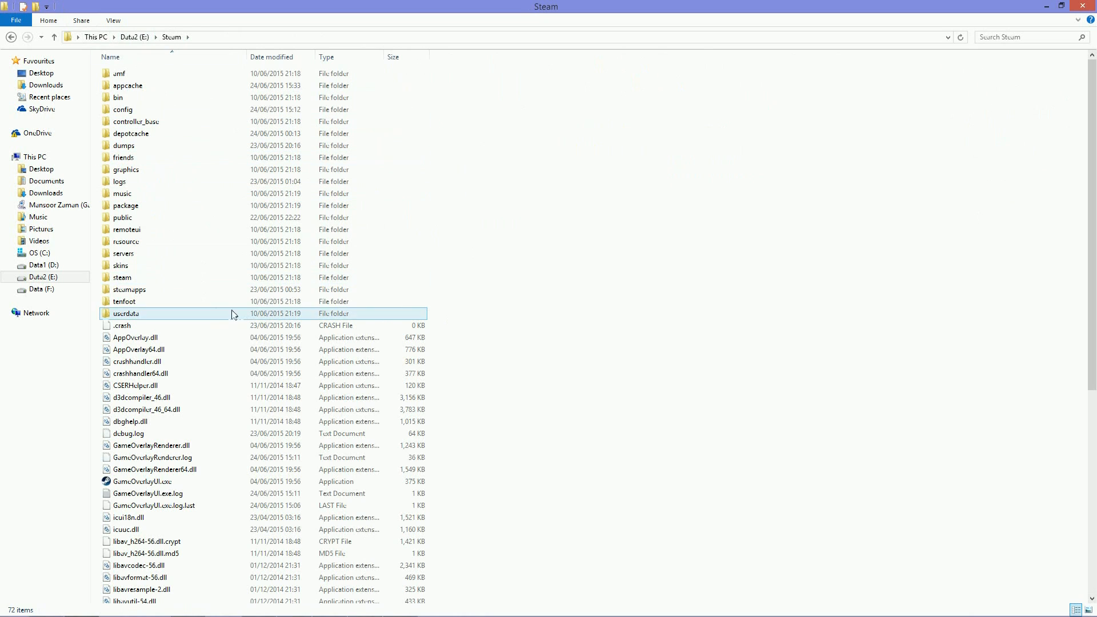
double_click(129, 289)
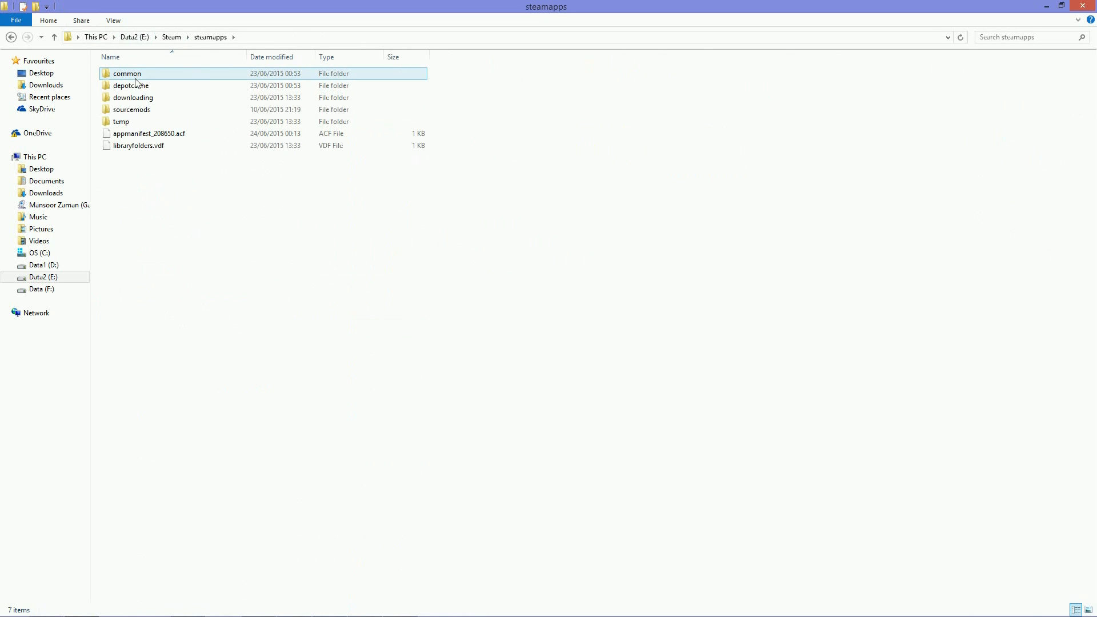
double_click(127, 73)
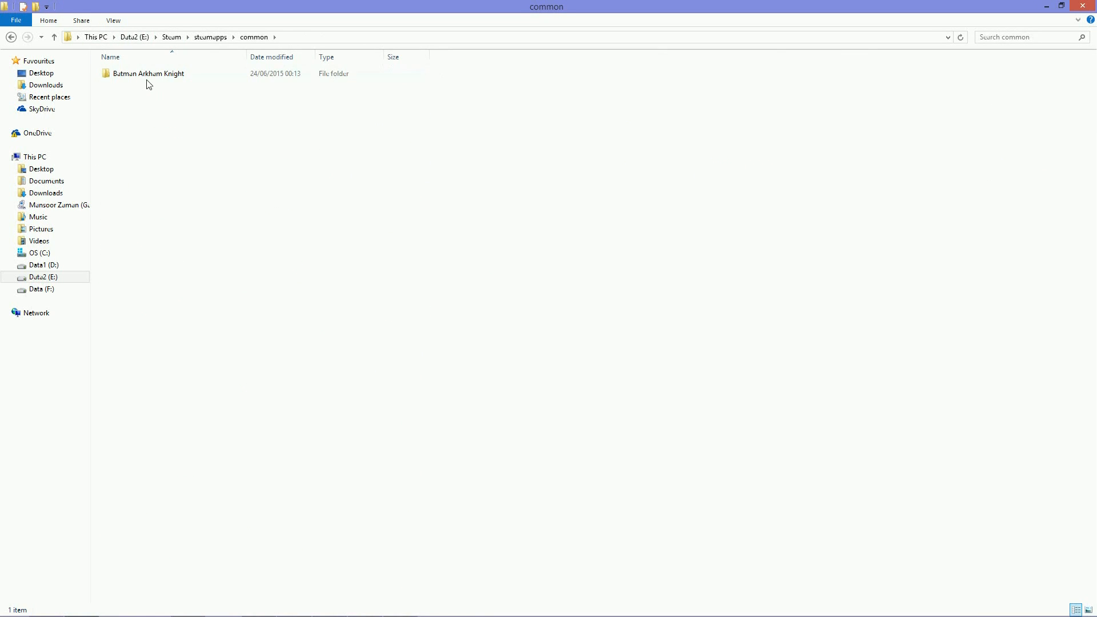
double_click(148, 73)
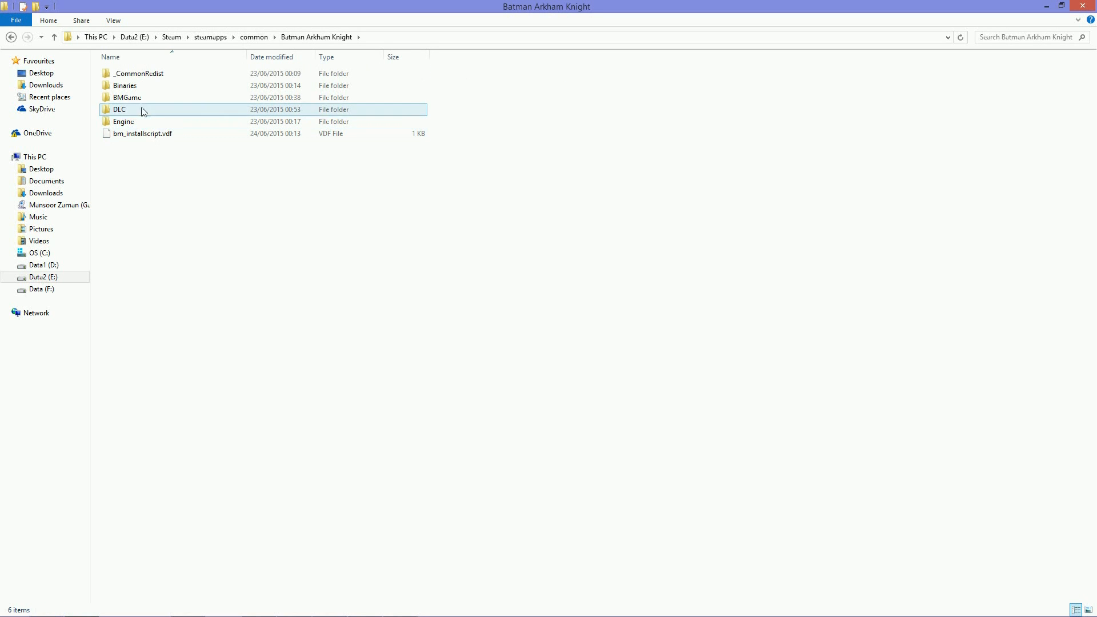
double_click(127, 97)
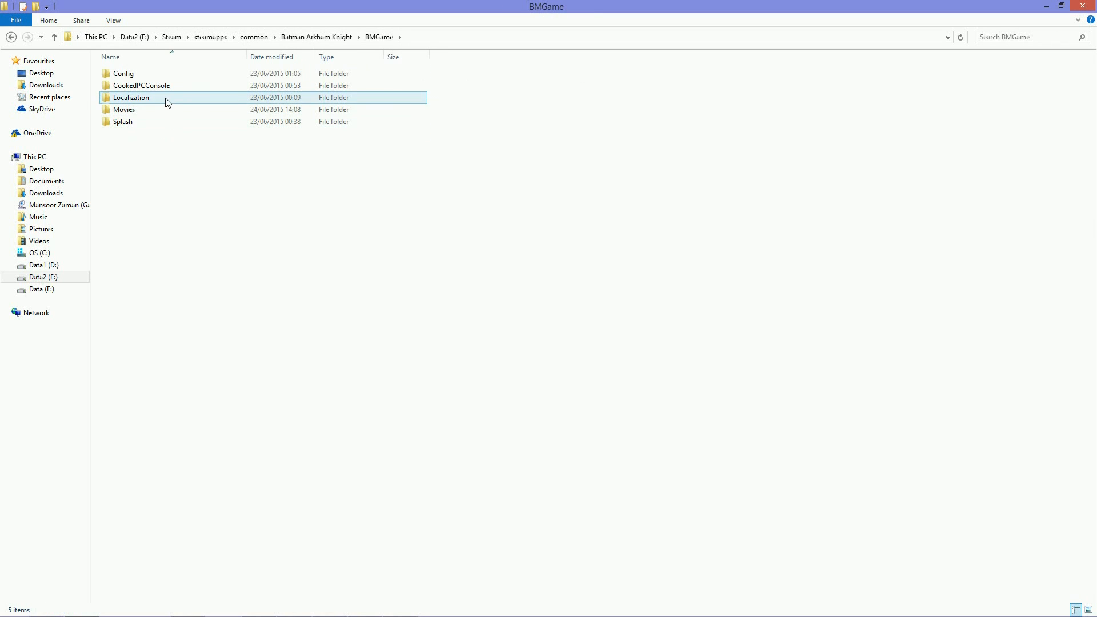
double_click(123, 73)
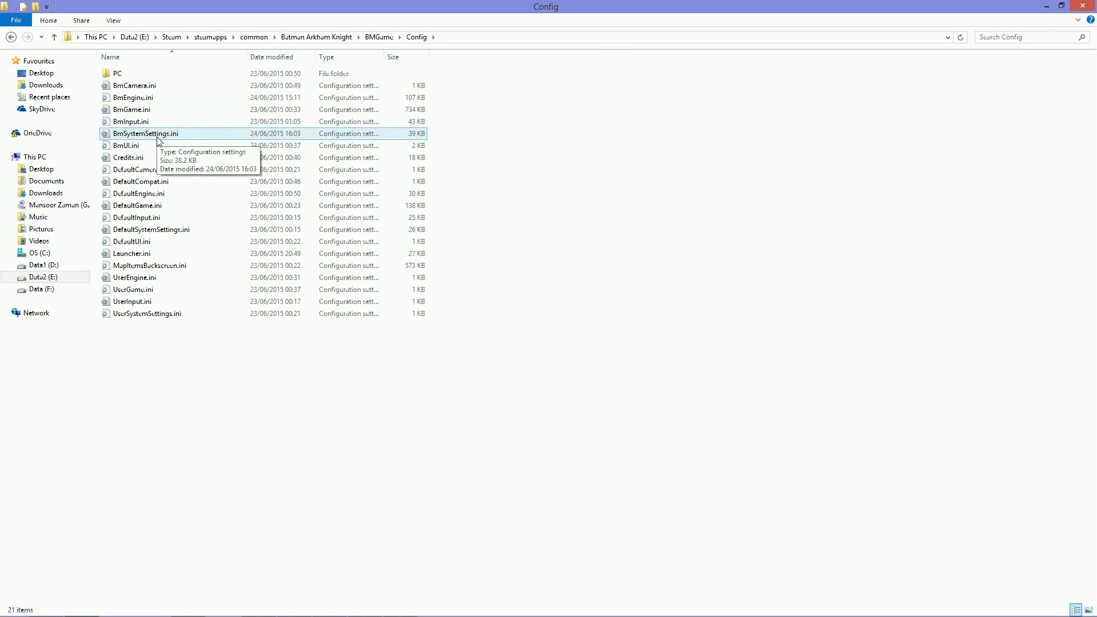
Step: Edit BmSystemSettings.ini in Notepad so MaxFPS reads 100
double_click(145, 133)
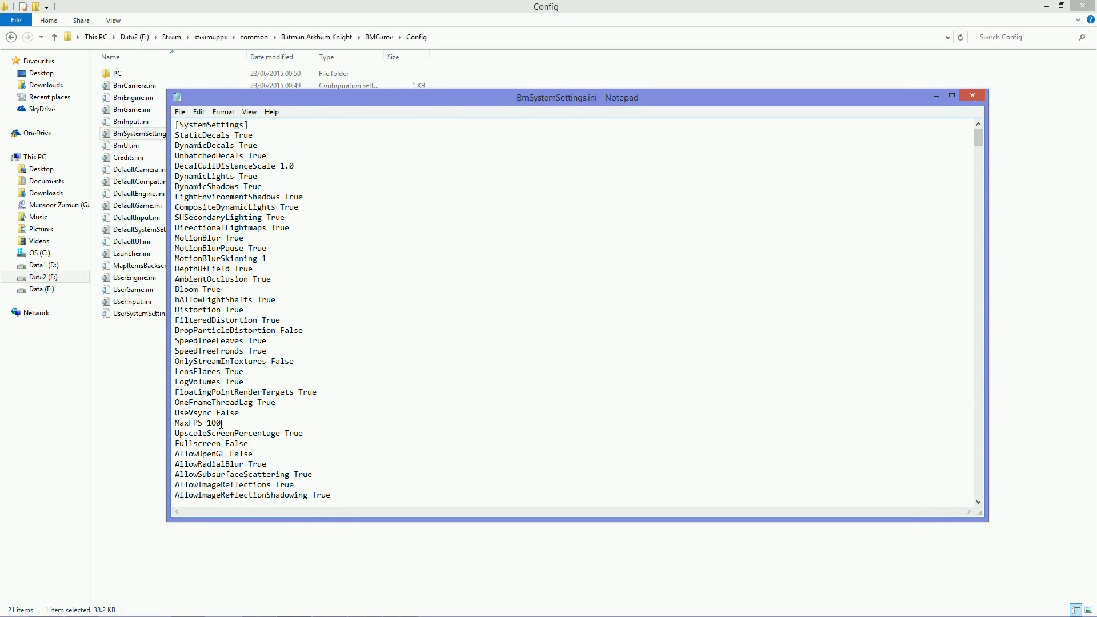
mouse_move(264, 404)
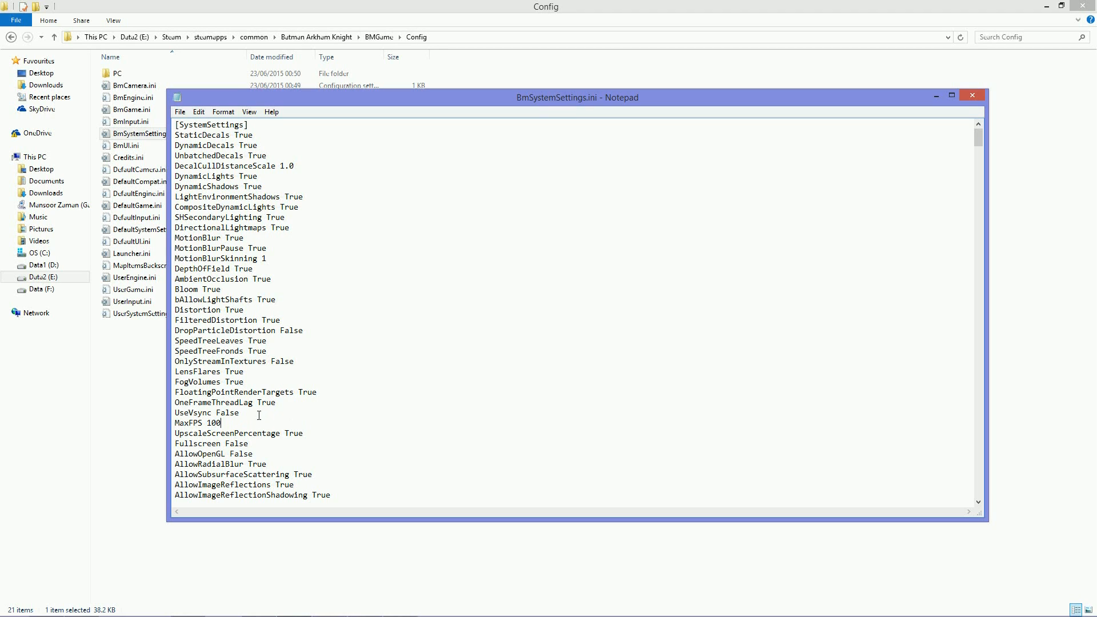
mouse_move(376, 370)
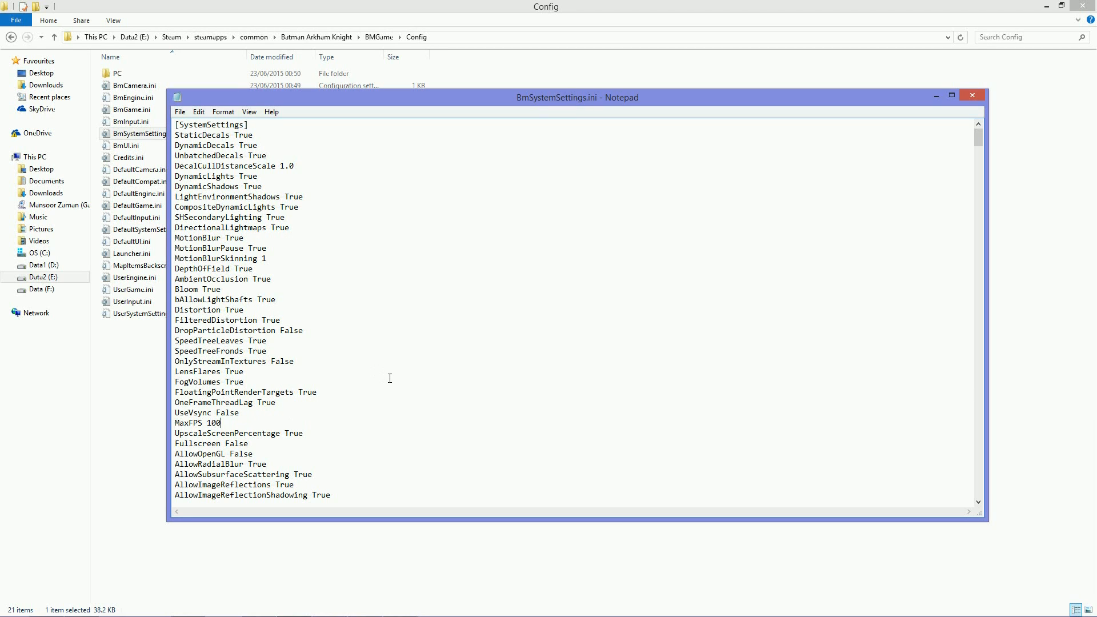
mouse_move(722, 226)
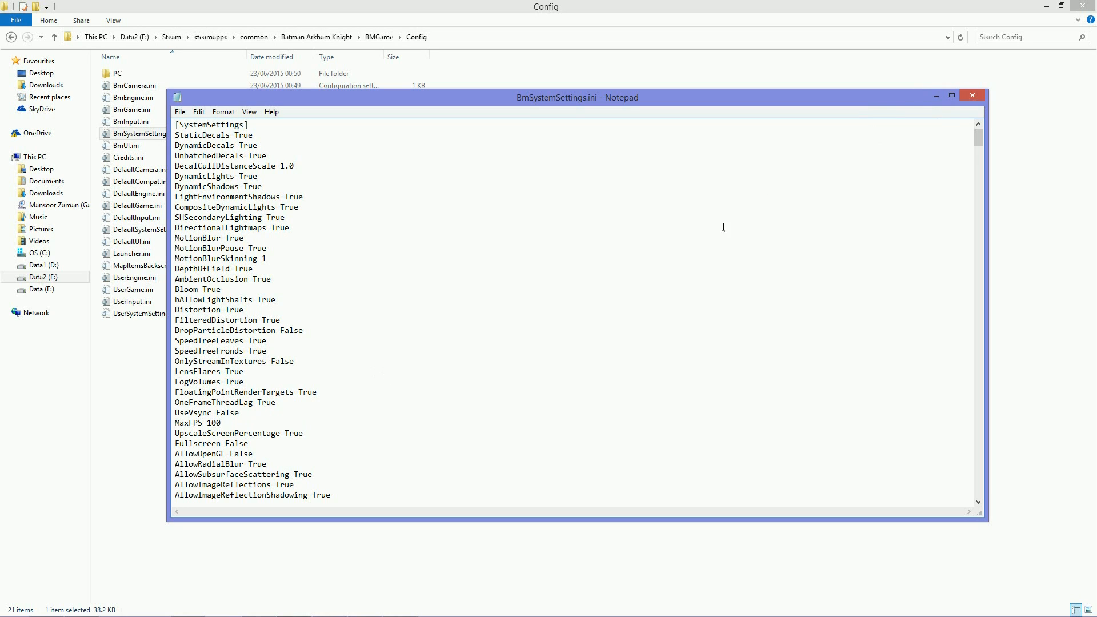
mouse_move(492, 349)
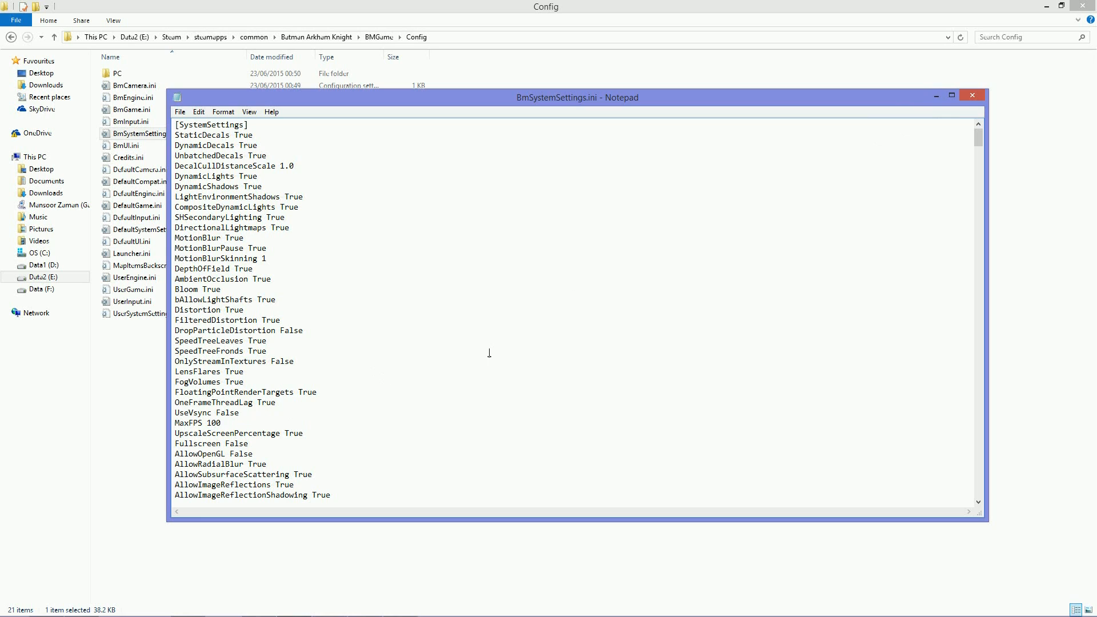
mouse_move(225, 425)
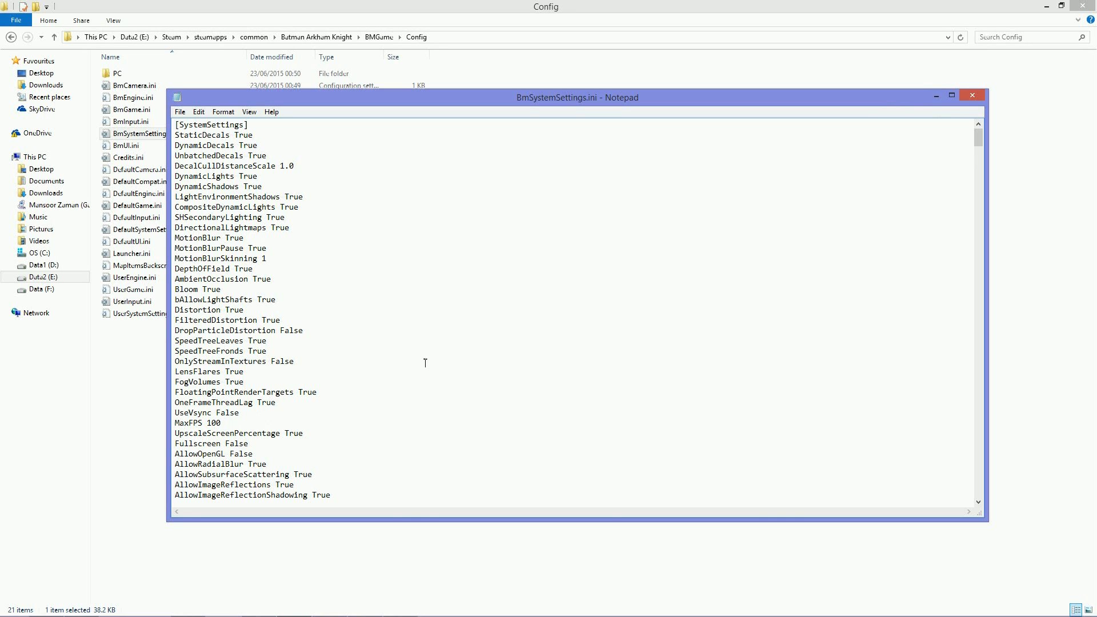
mouse_move(533, 342)
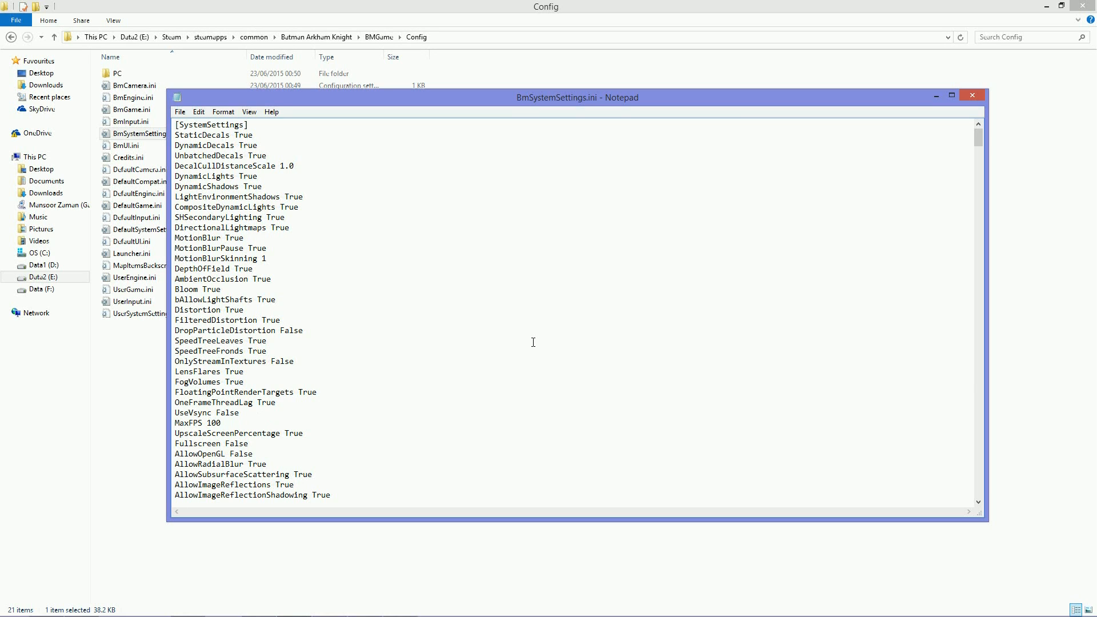
left_click(219, 423)
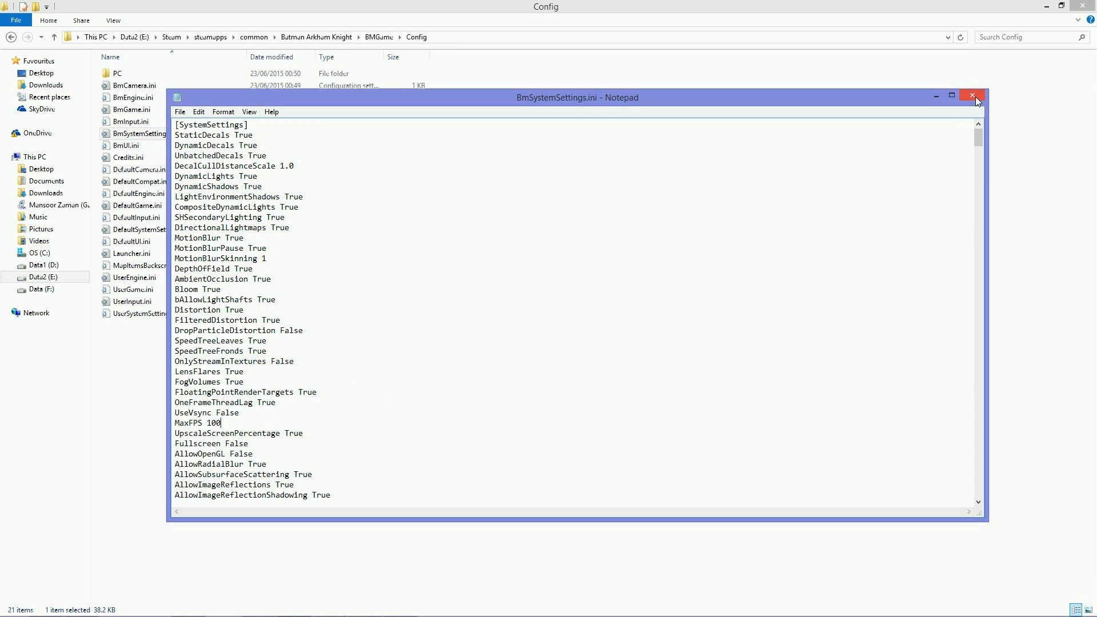
Step: Close Notepad, returning to the Config folder in File Explorer
left_click(971, 96)
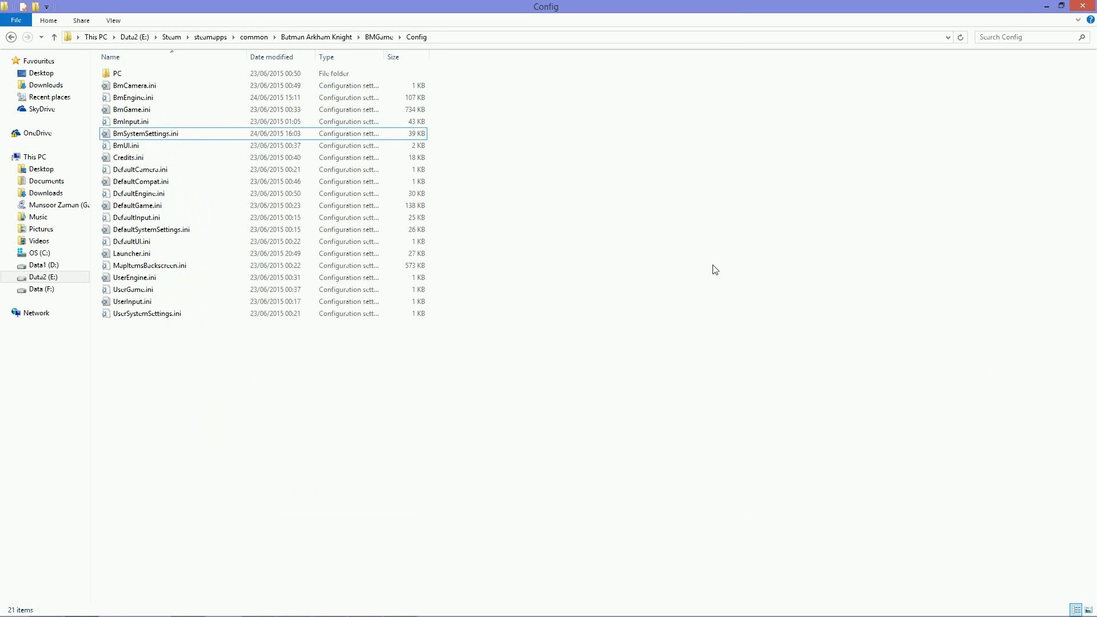
mouse_move(703, 291)
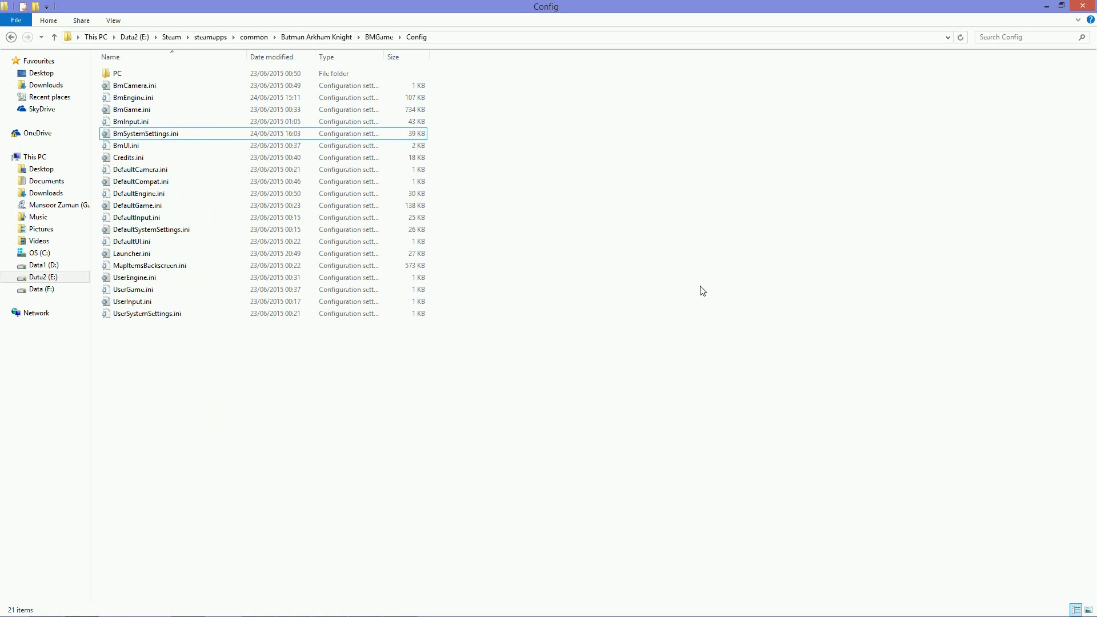
mouse_move(693, 298)
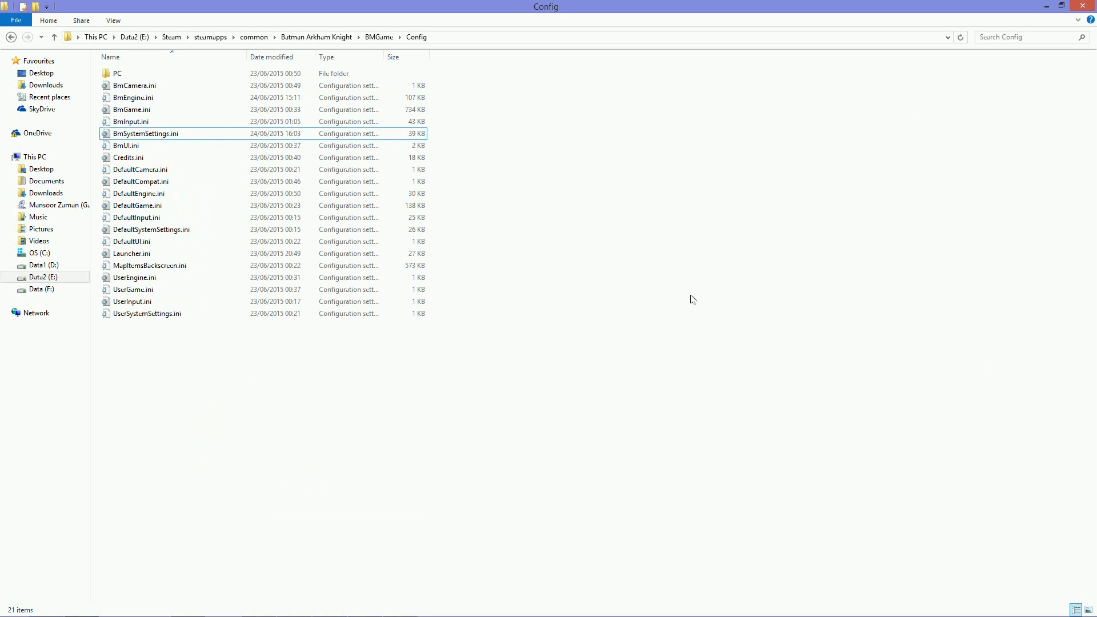
mouse_move(690, 306)
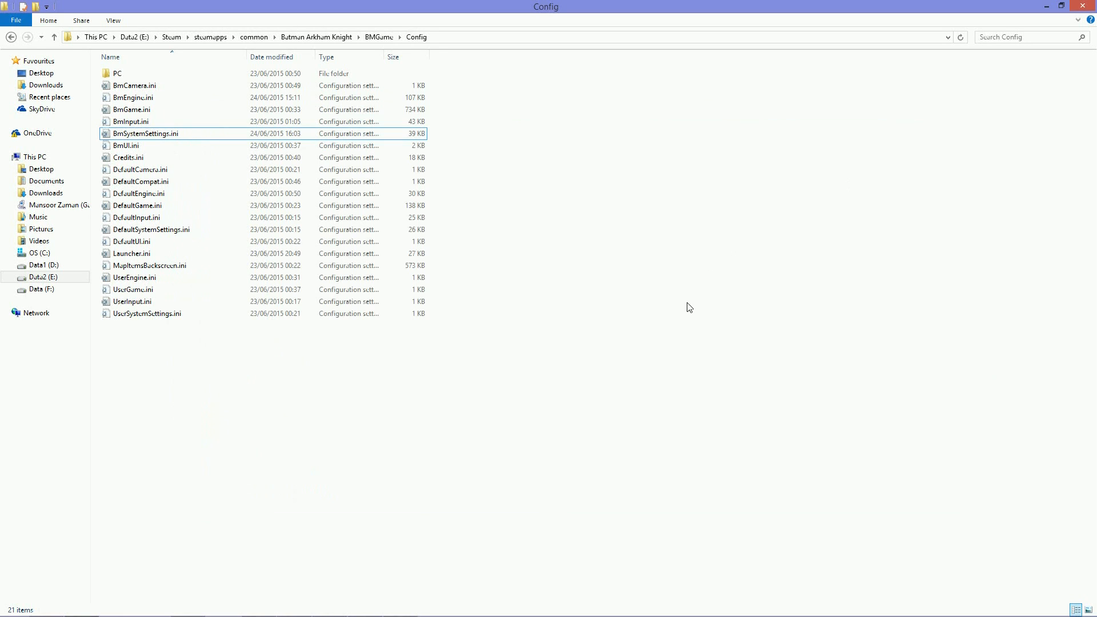
mouse_move(472, 439)
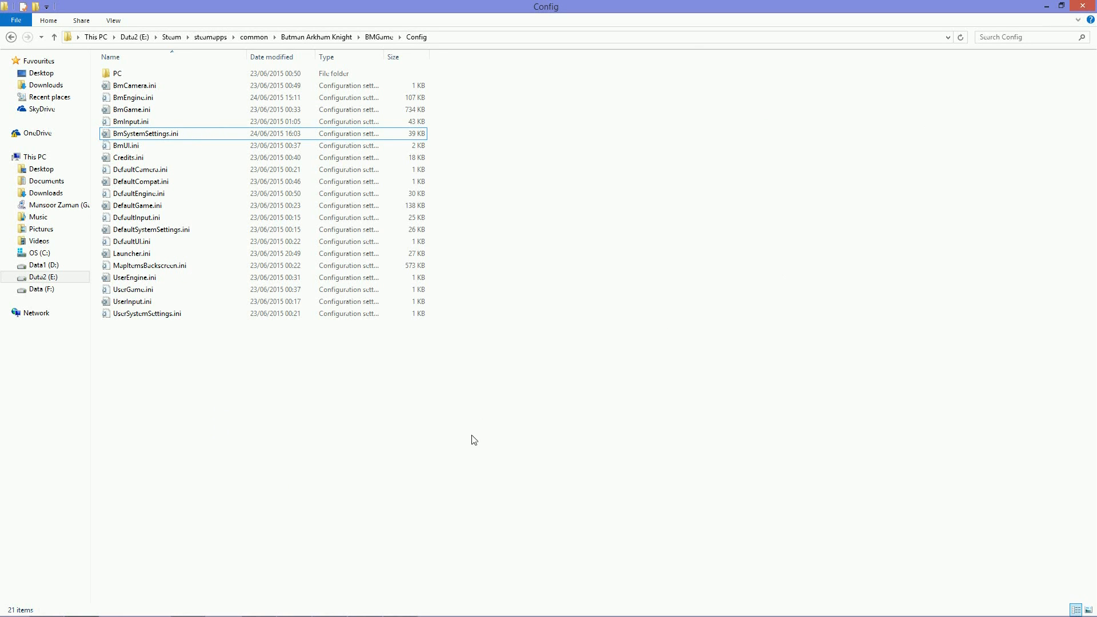
mouse_move(453, 506)
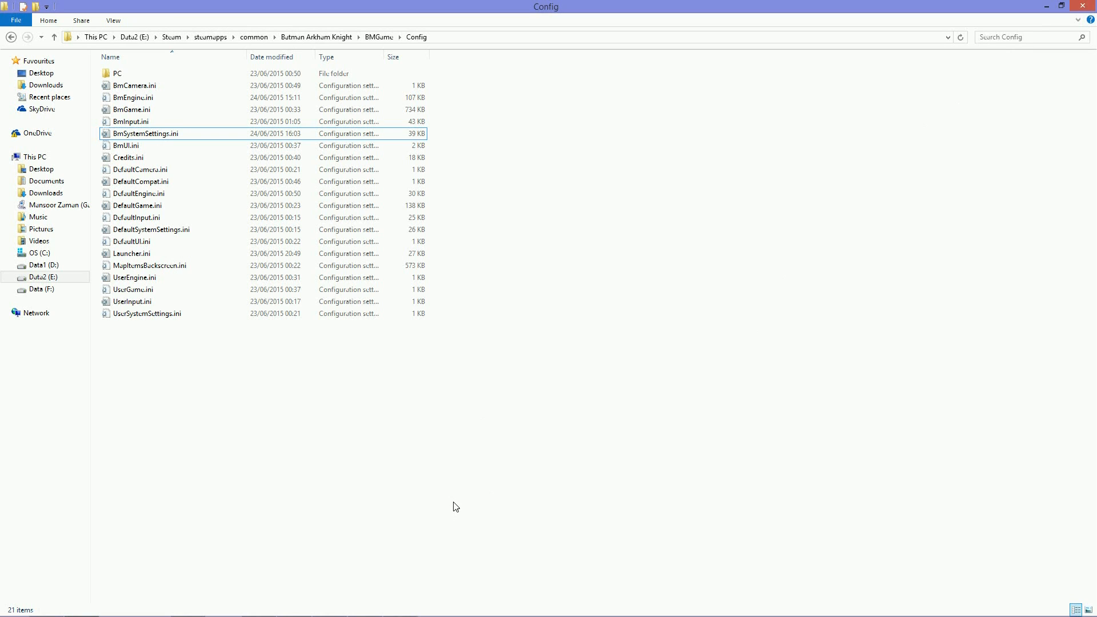
mouse_move(768, 336)
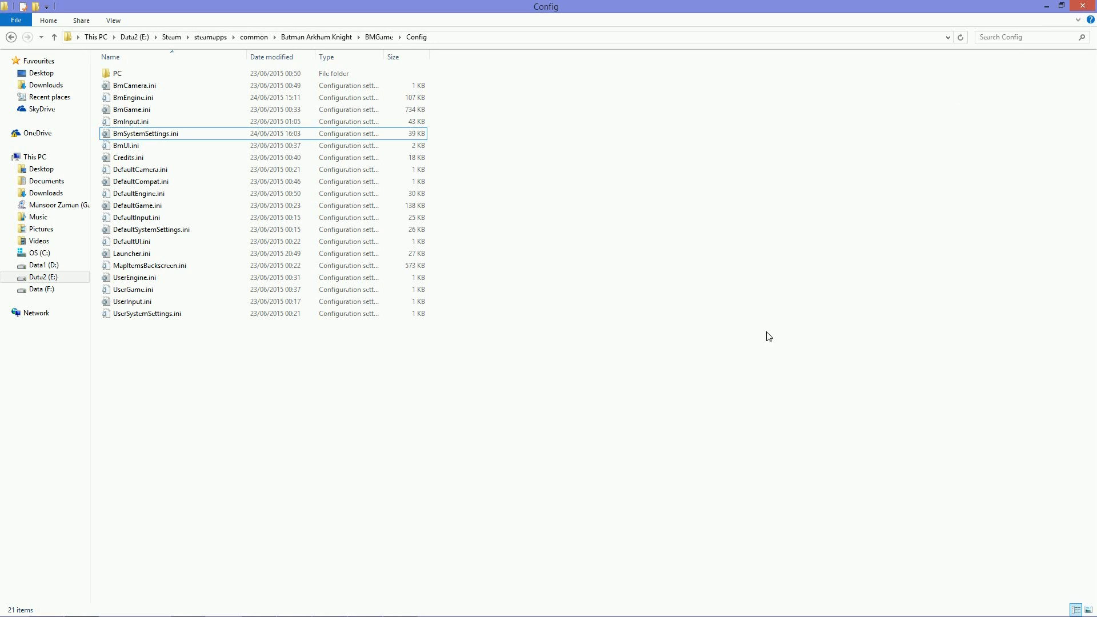
mouse_move(765, 344)
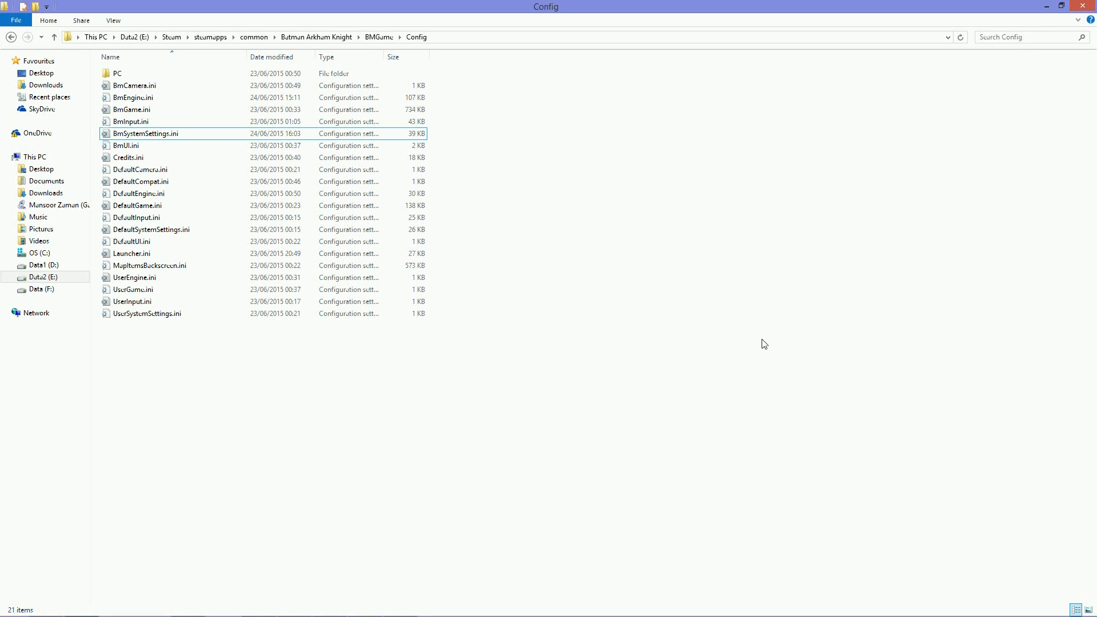